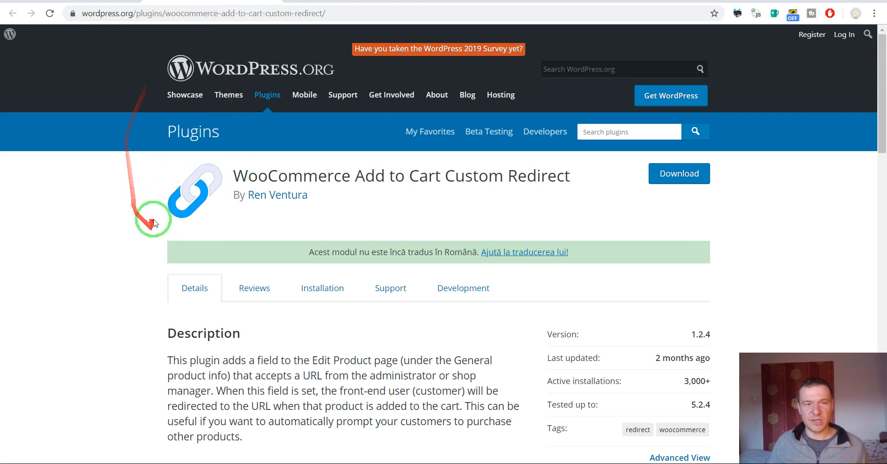
mouse_move(187, 210)
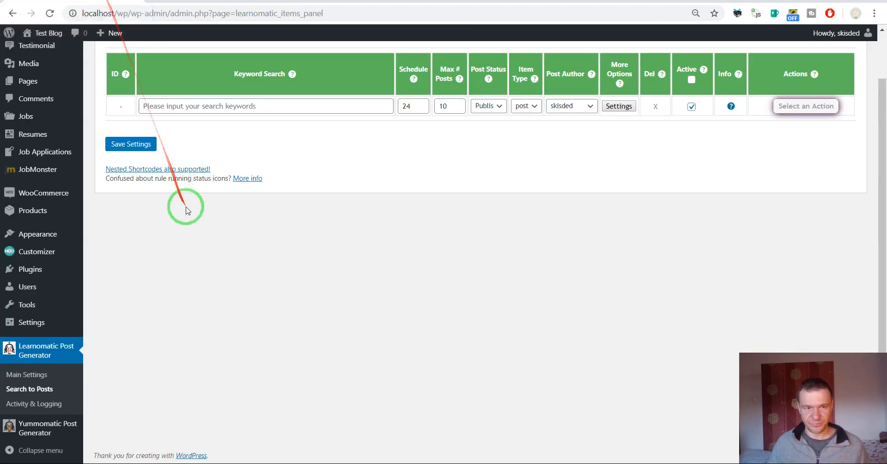
mouse_move(213, 139)
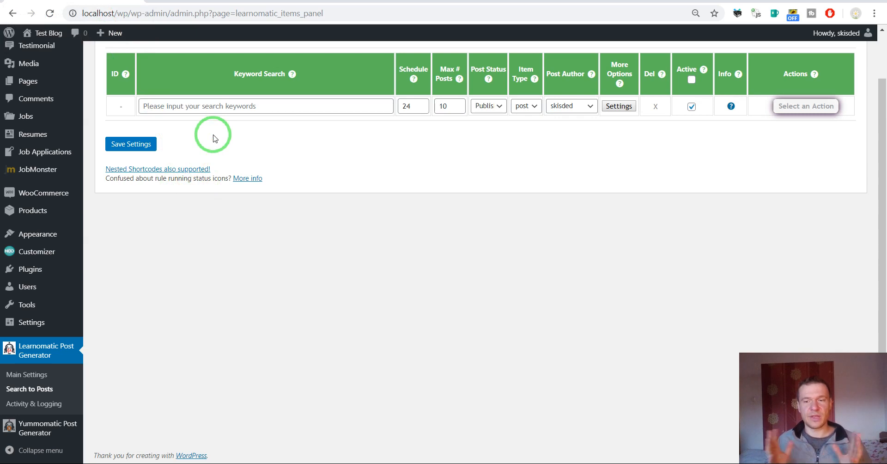
mouse_move(33, 213)
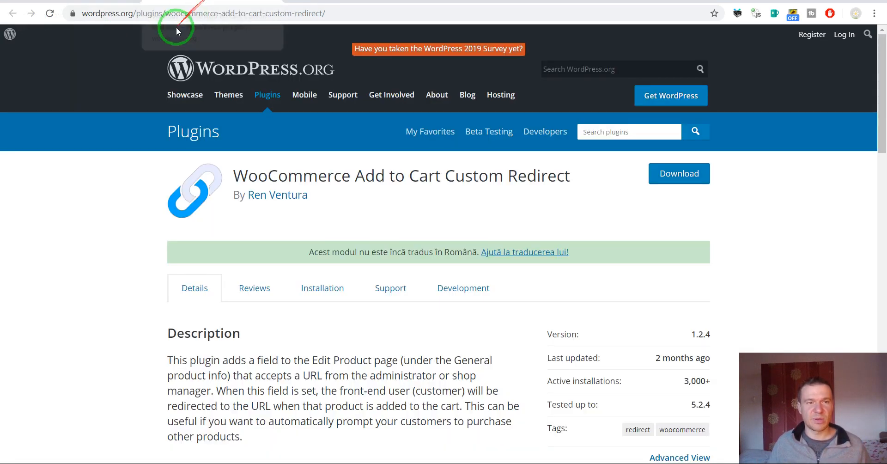
mouse_move(537, 164)
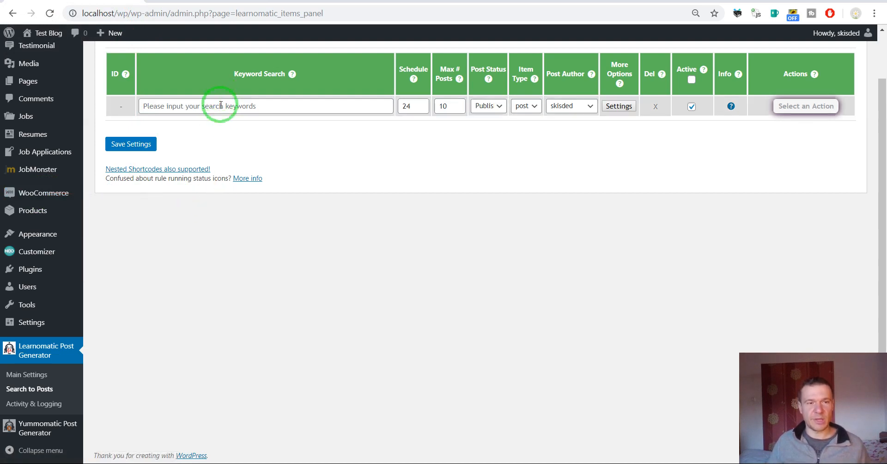
Set the rule's keyword to 'affiliate', max posts 1, and item type 'product'
type("affiliate")
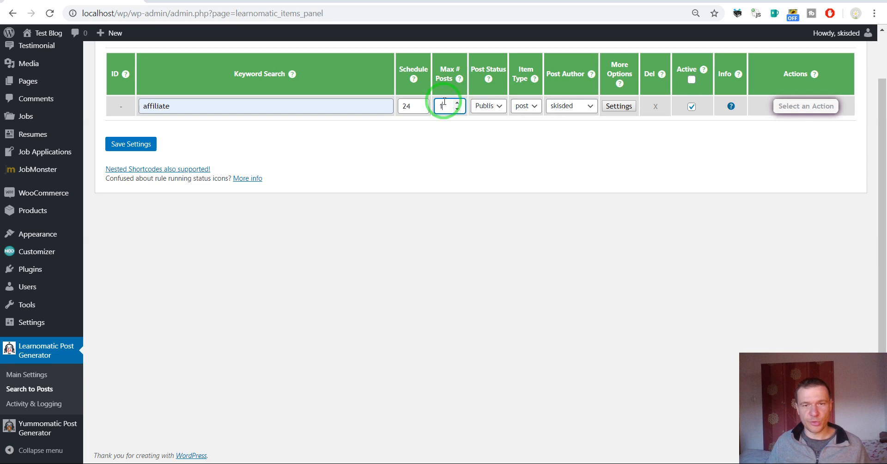
left_click(525, 106)
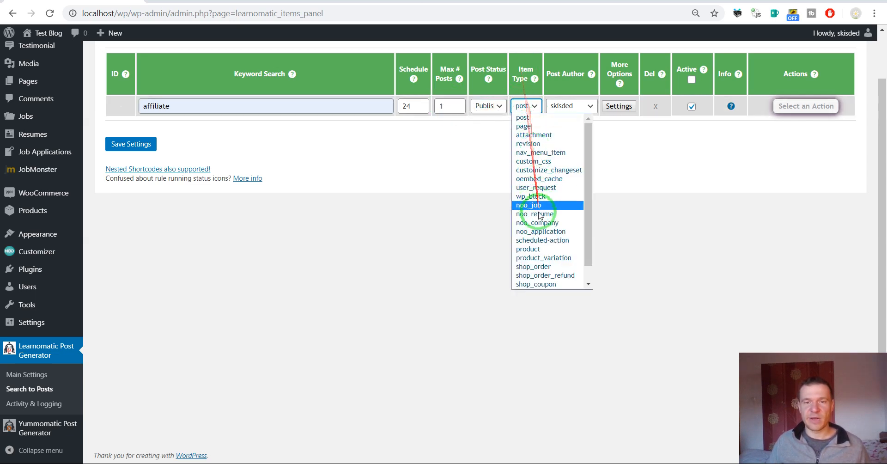
left_click(528, 248)
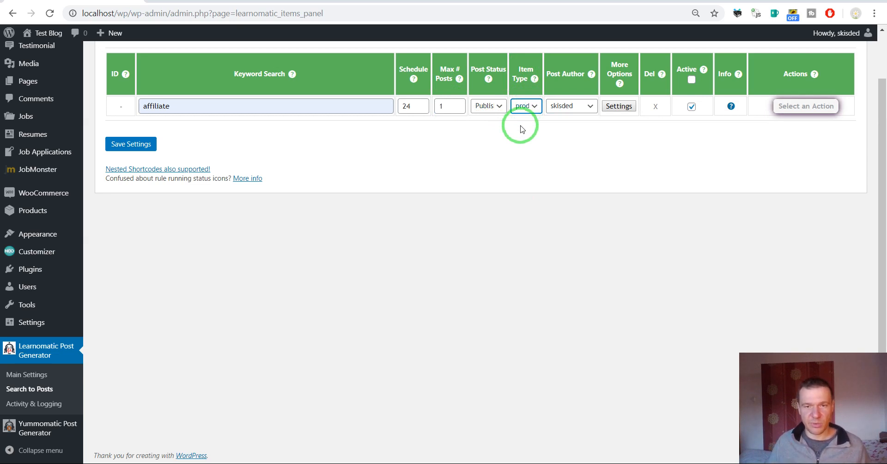
left_click(525, 105)
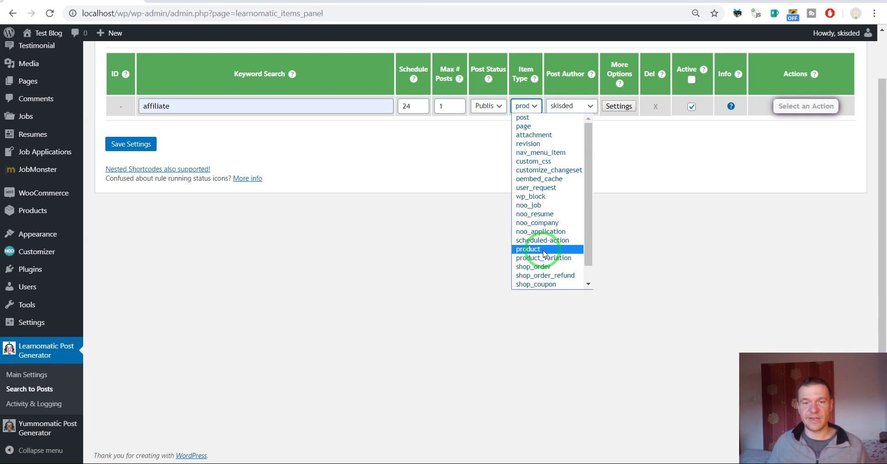
left_click(528, 249)
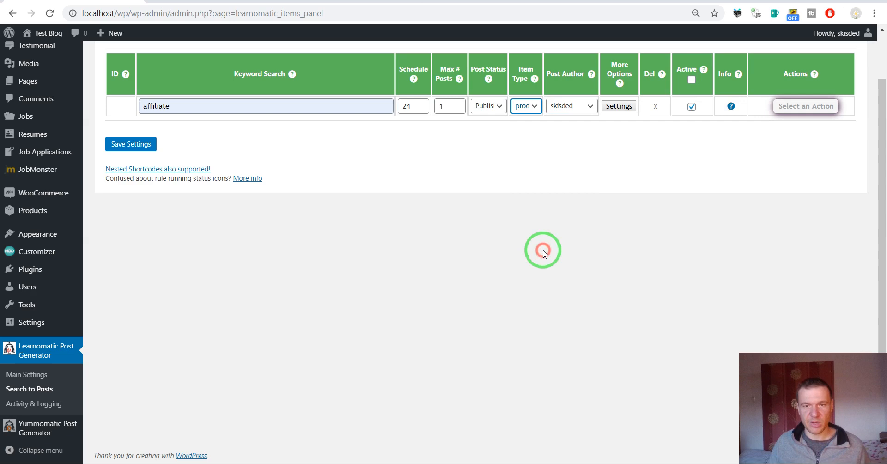
In the rule's advanced settings use %%item_content%% as post content and enable Get Full Description for Courses
left_click(618, 105)
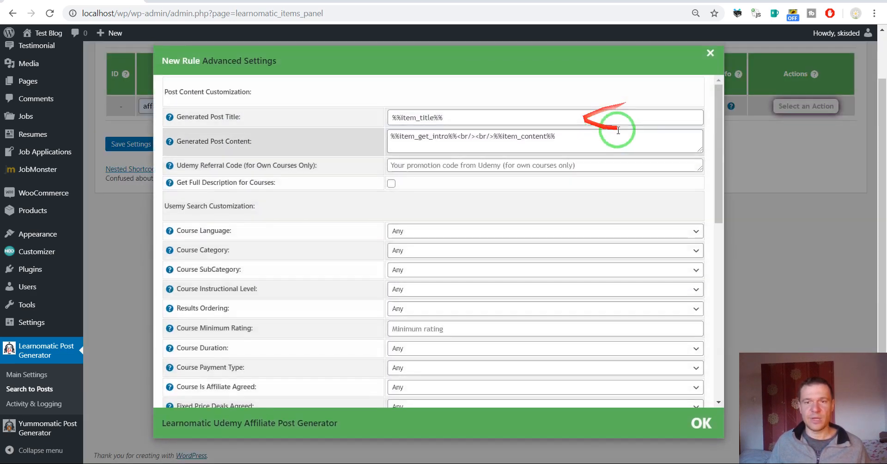
scroll("down", 3)
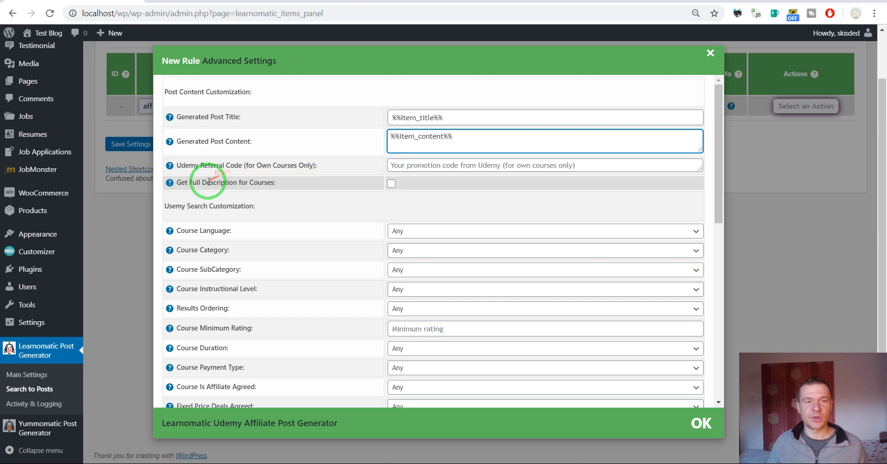
left_click(391, 183)
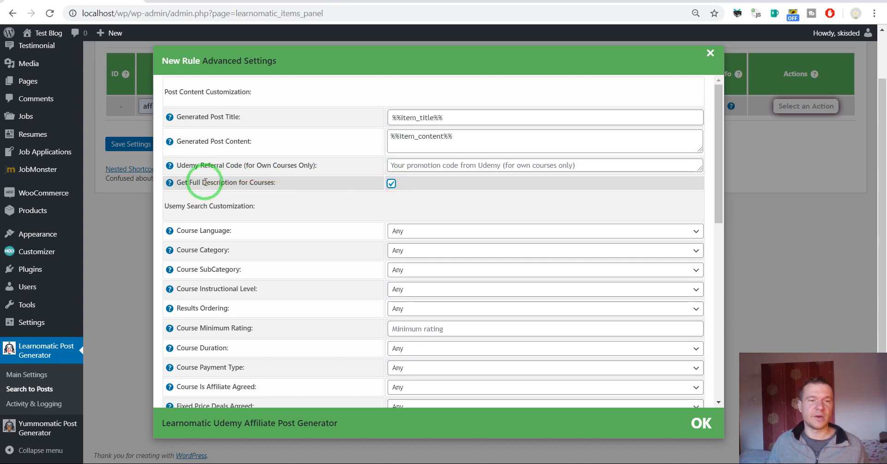
mouse_move(286, 182)
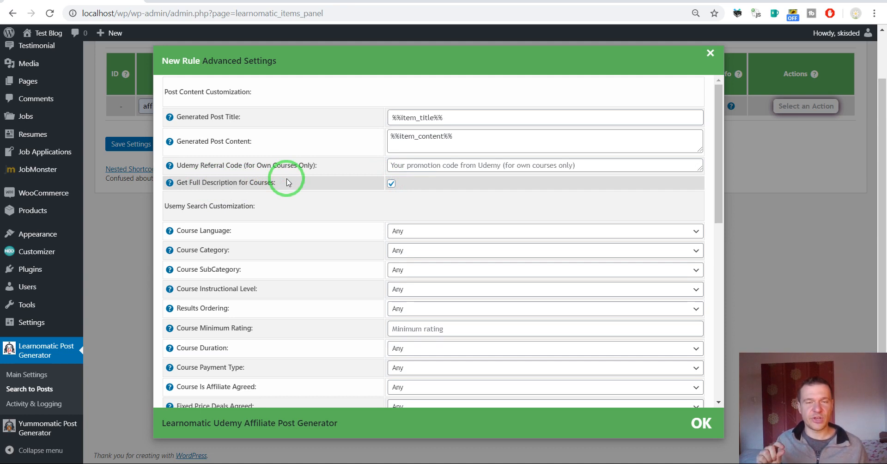
mouse_move(336, 211)
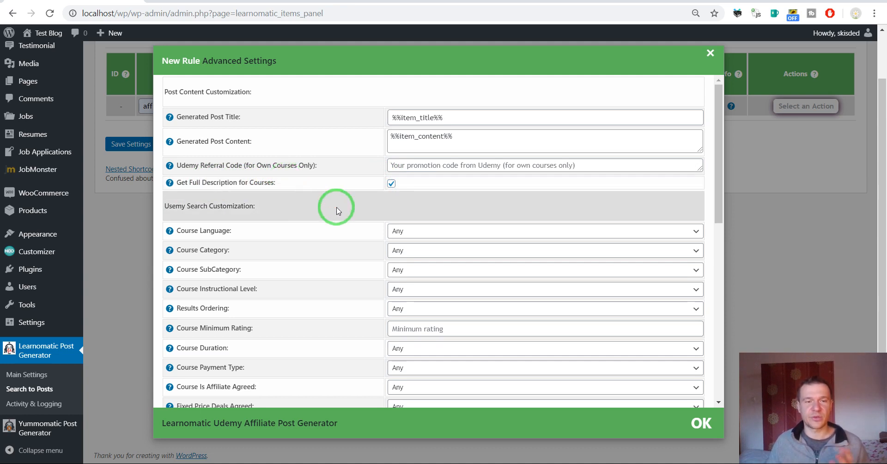
scroll("down", 3)
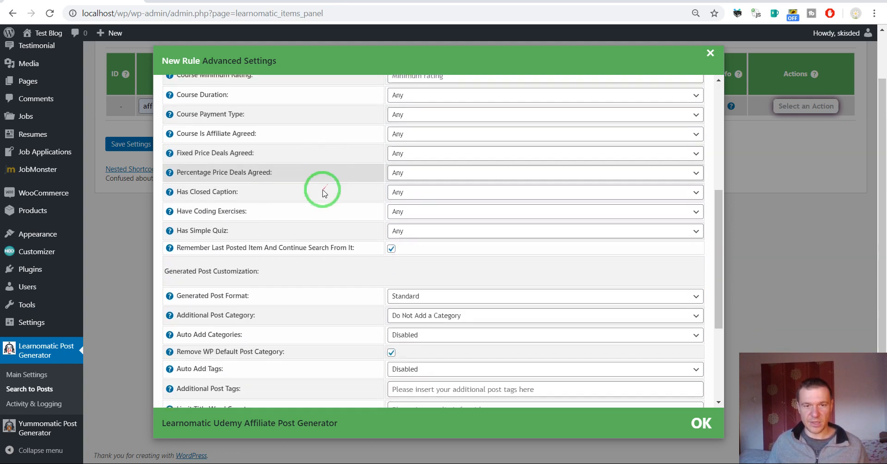
Fill Post Custom Fields with _price => %%item_price_amount%% and _rv_woo_product_custom_redirect_url => %%item_url%%
scroll("down", 3)
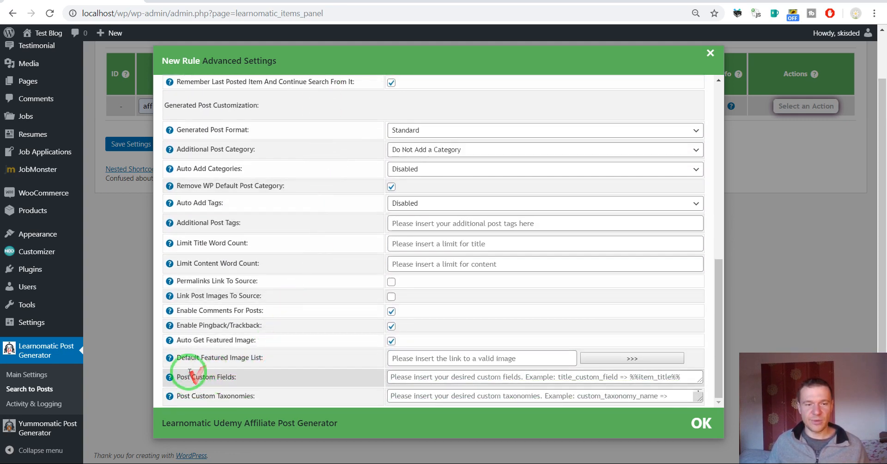
double_click(203, 377)
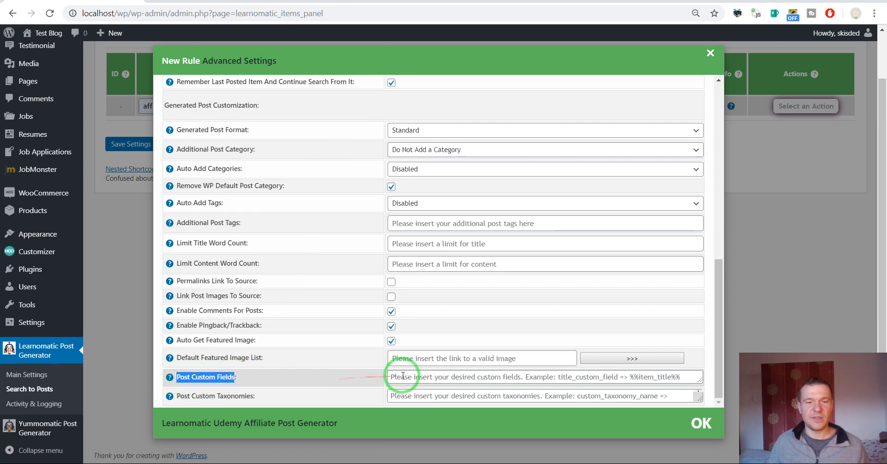
left_click(543, 377)
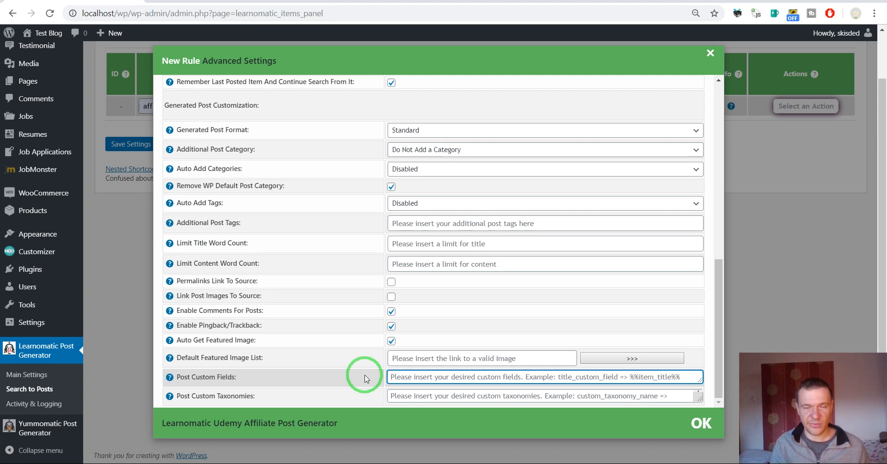
mouse_move(432, 433)
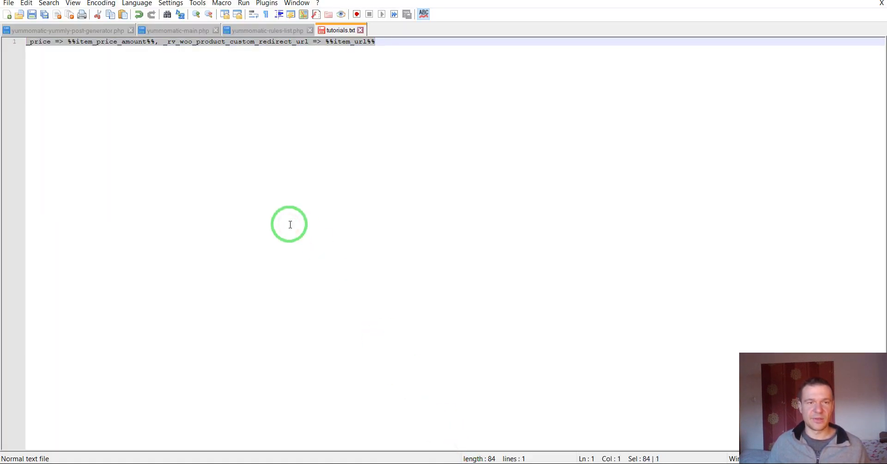
mouse_move(310, 129)
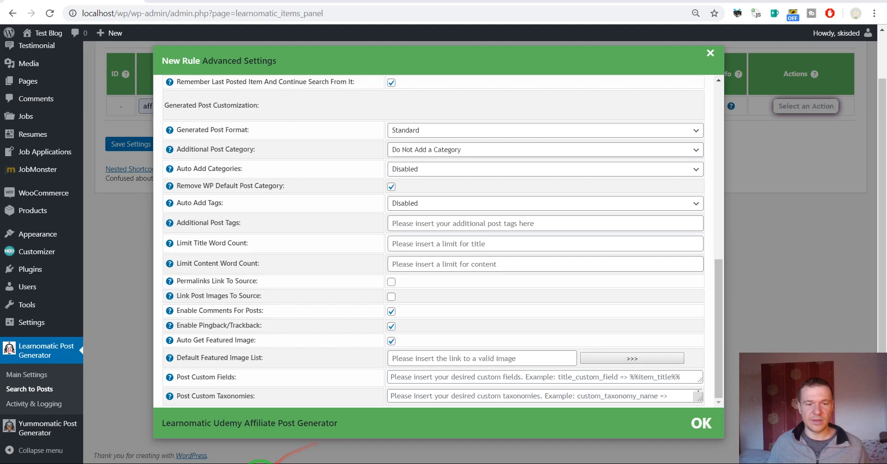
type("_price => %%item_price_amount%%, _rv_woo_product_custom_redirect_url => %%item_url%%")
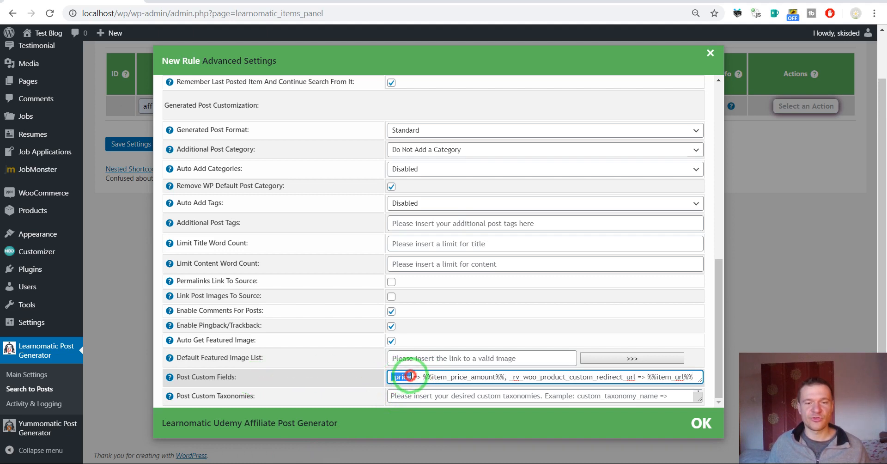
double_click(402, 377)
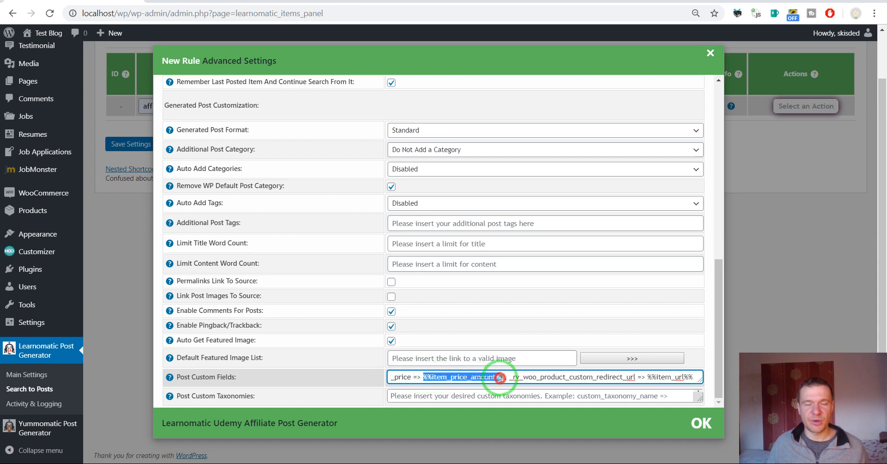
left_click(395, 377)
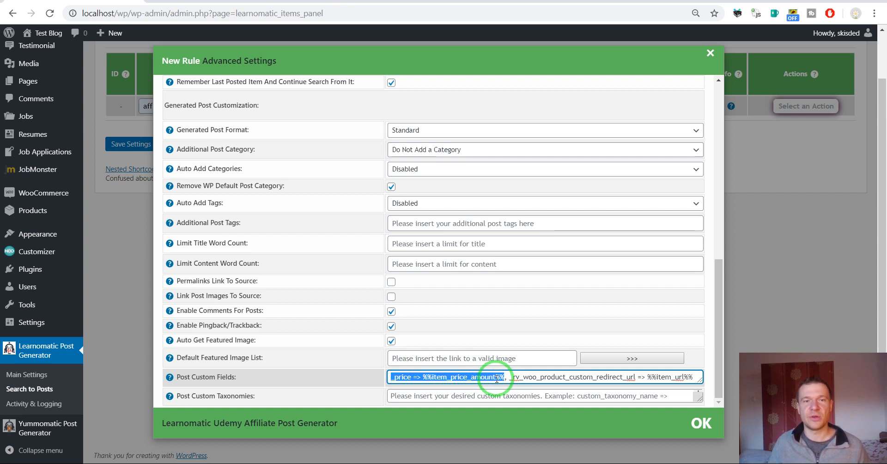
left_click(507, 377)
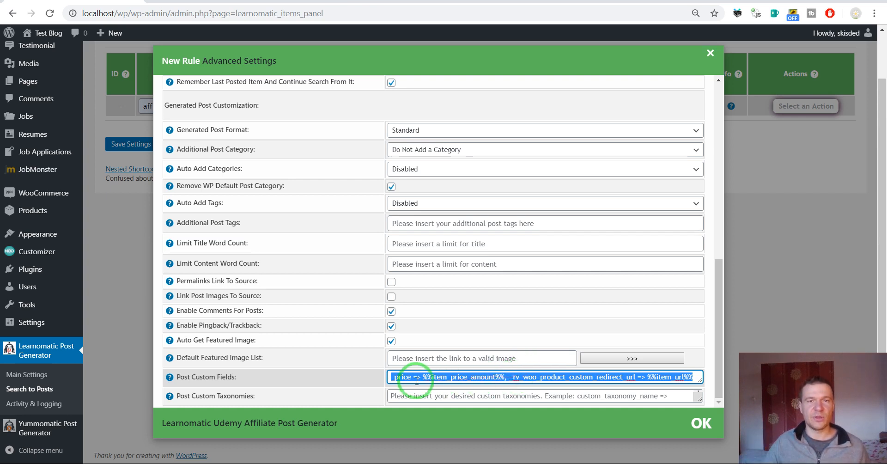
mouse_move(214, 377)
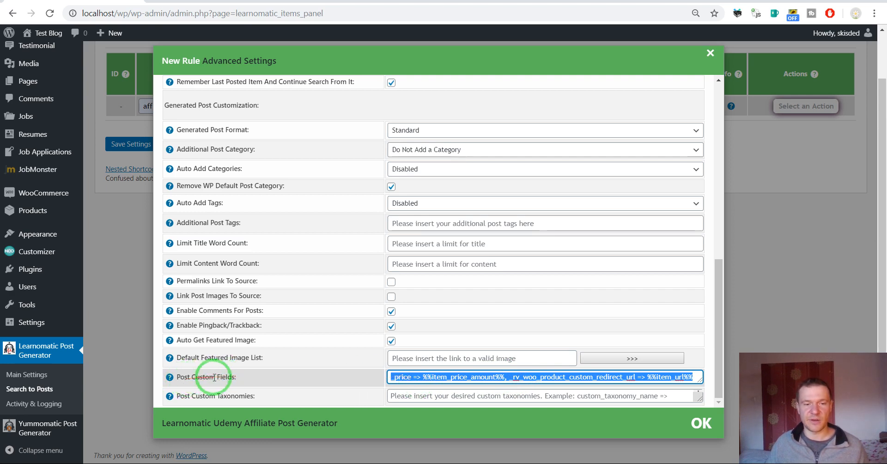
Confirm the advanced settings, save the rule, and run it
left_click(701, 423)
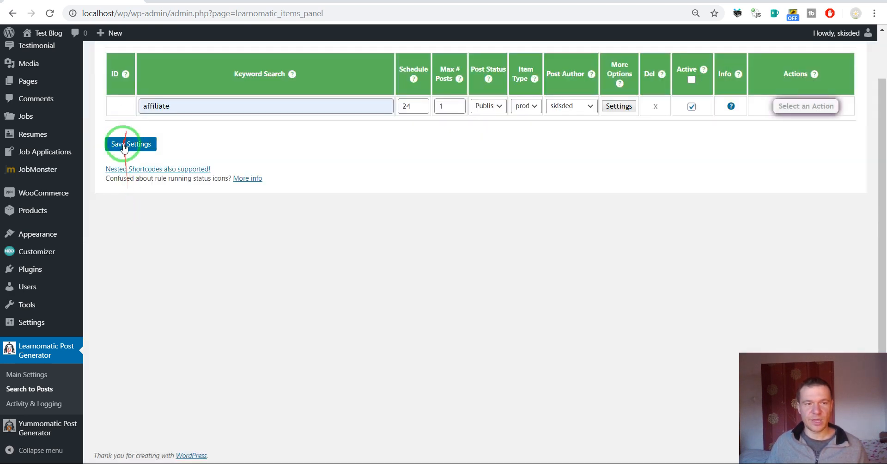
left_click(130, 143)
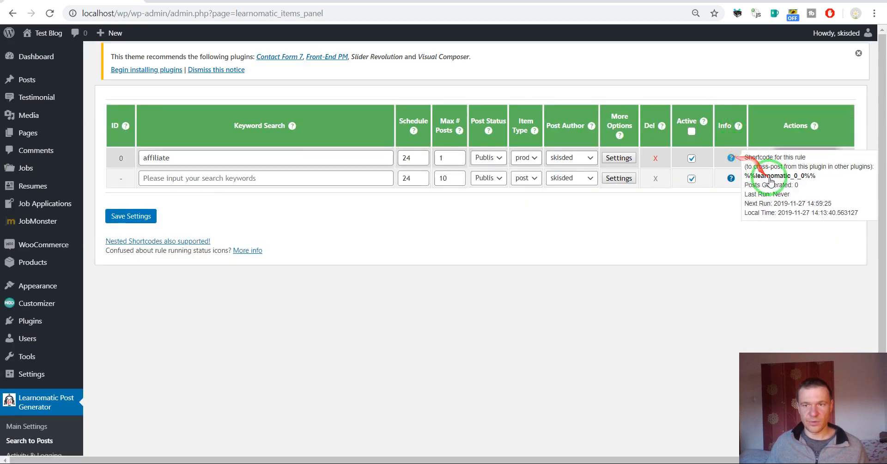
left_click(806, 157)
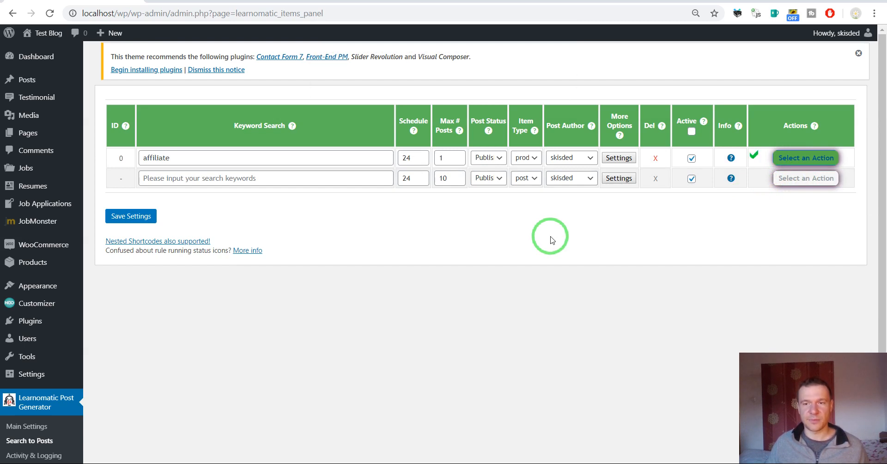
Show the products generated by the rule, including the Amazon Affiliate Marketing course at £49.99
left_click(49, 13)
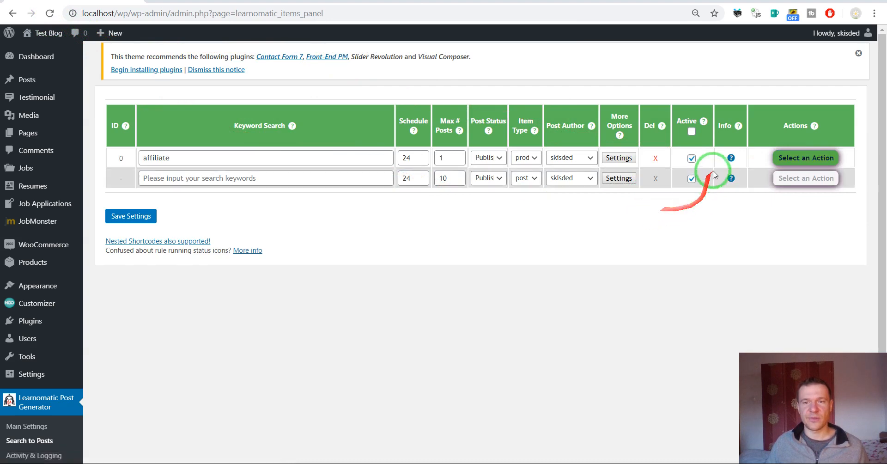
left_click(805, 157)
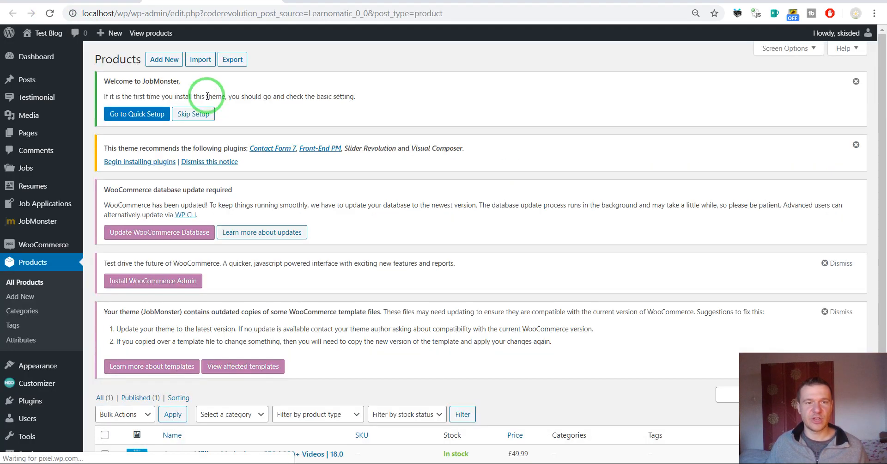
scroll("down", 3)
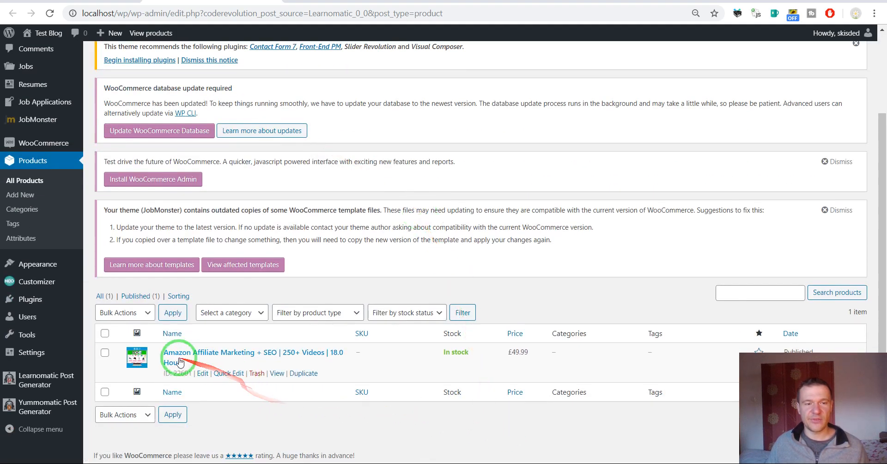
mouse_move(301, 357)
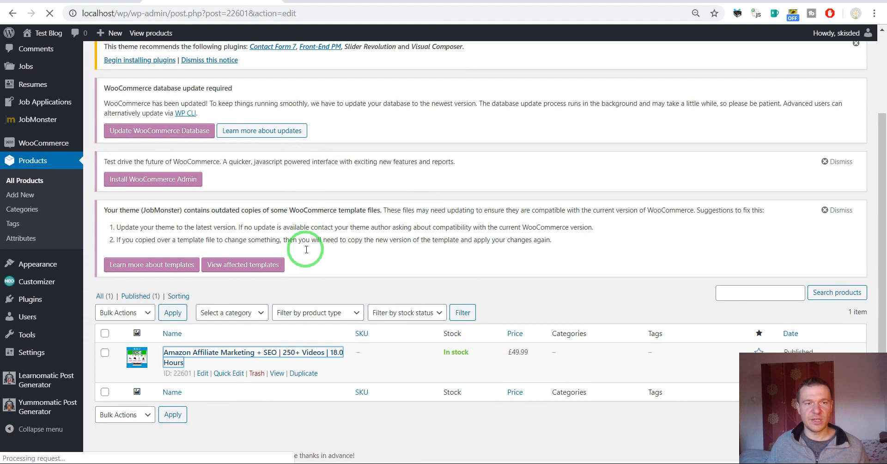
View the imported course's WooCommerce product page with its £49.99 price
left_click(202, 372)
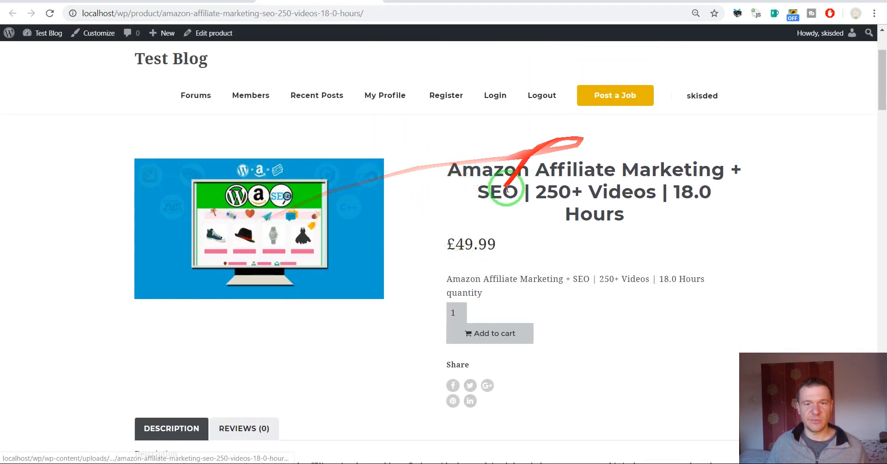
scroll("down", 3)
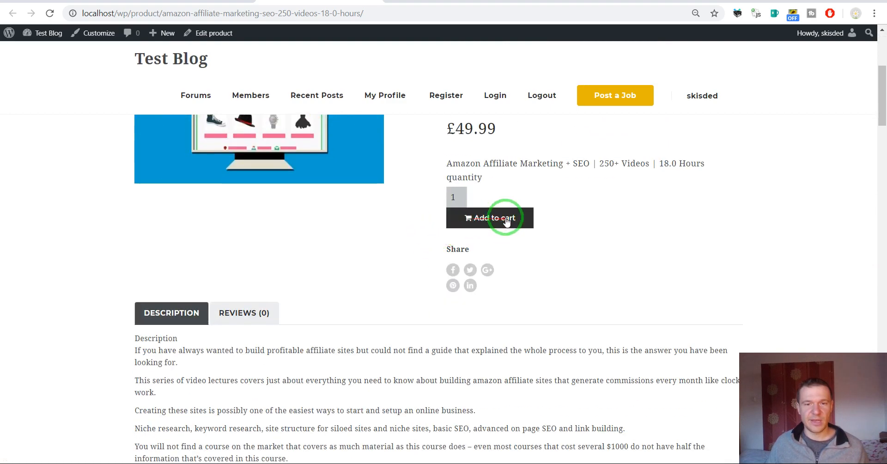
scroll("down", 3)
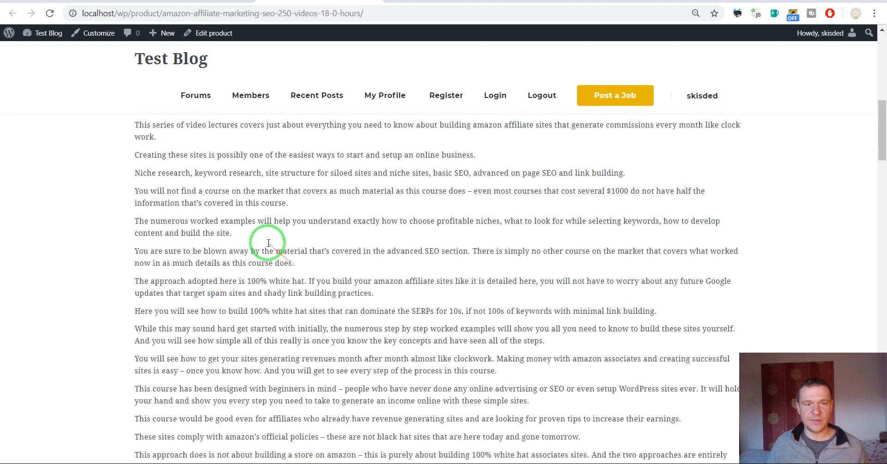
scroll("down", 3)
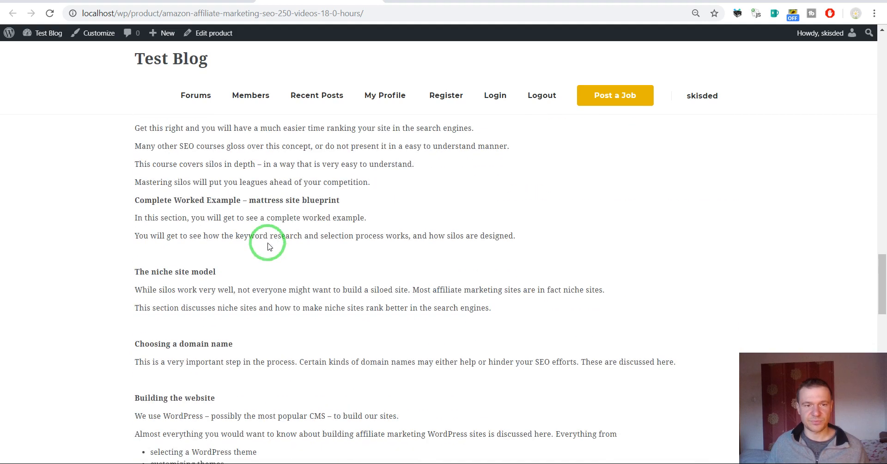
scroll("up", 3)
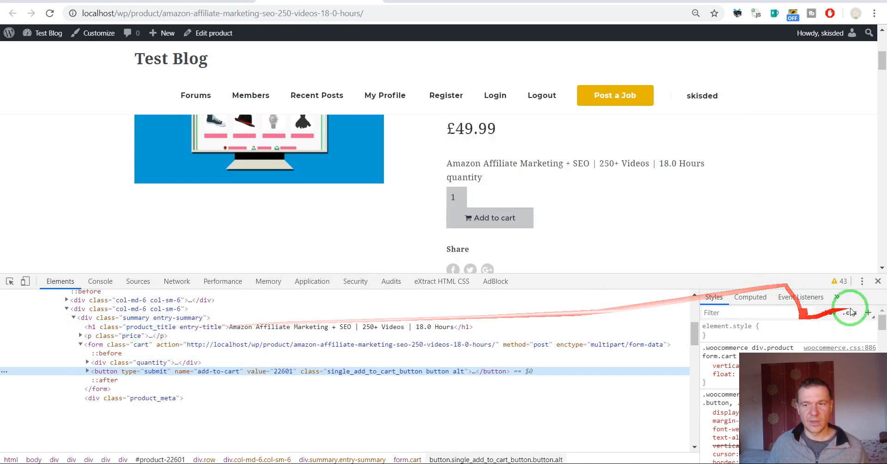
Follow the Add to cart button to the original Udemy course page
left_click(489, 218)
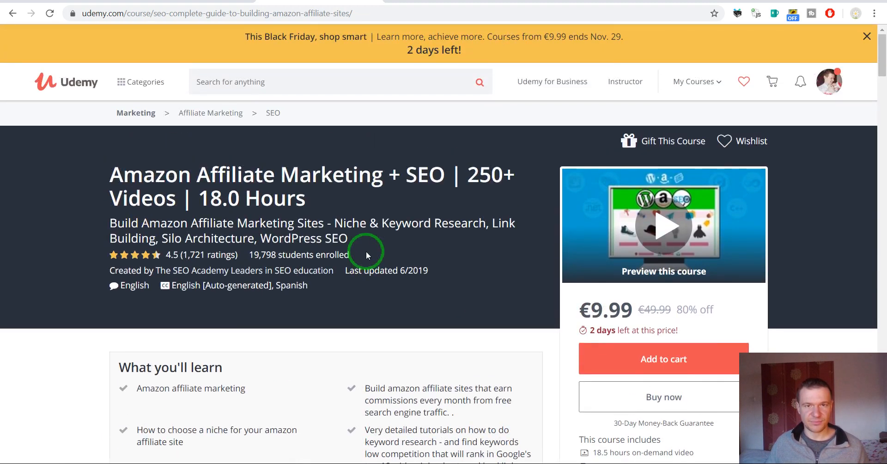
scroll("down", 3)
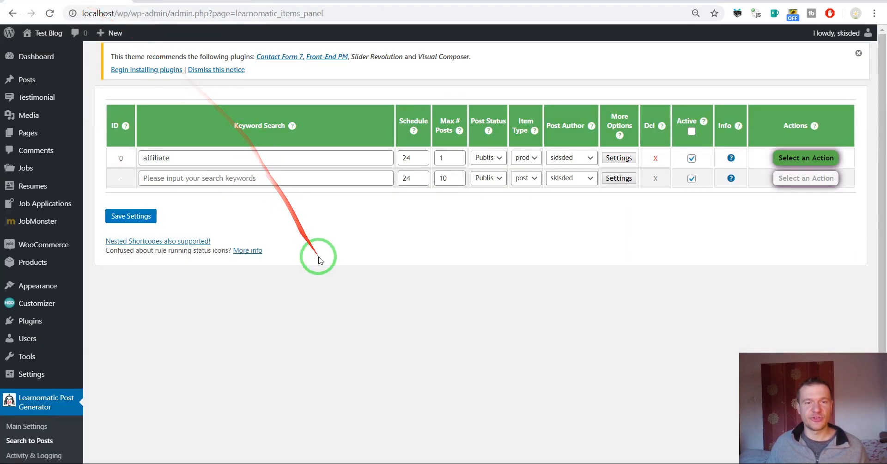
mouse_move(320, 236)
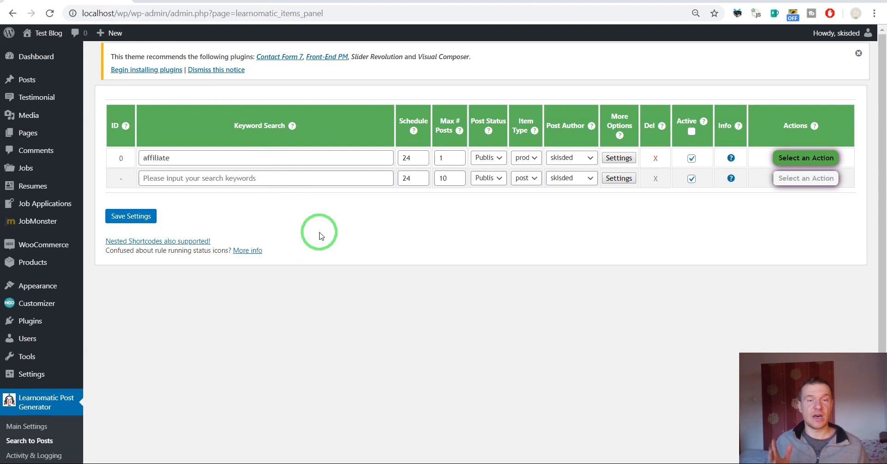